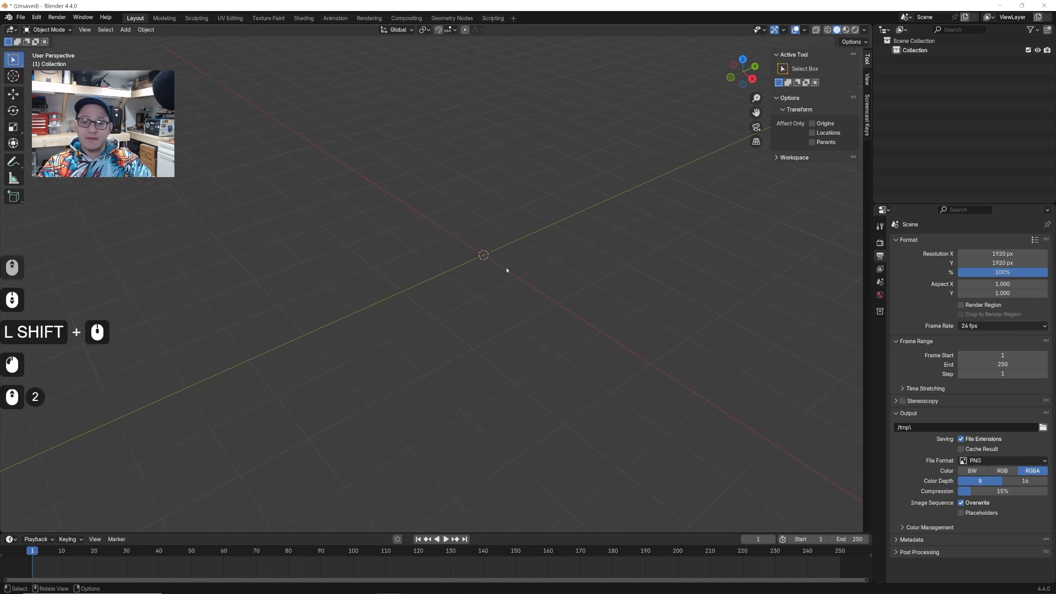
- Add a floor plane, duplicate it into upright wall planes moved out to the sides
left_click(124, 28)
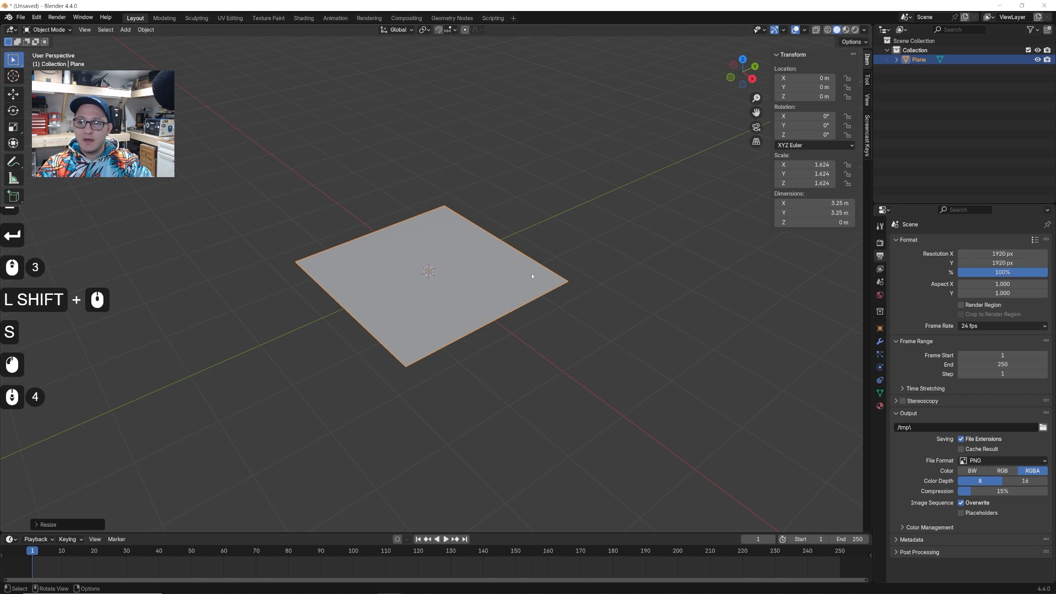
key("shift+d")
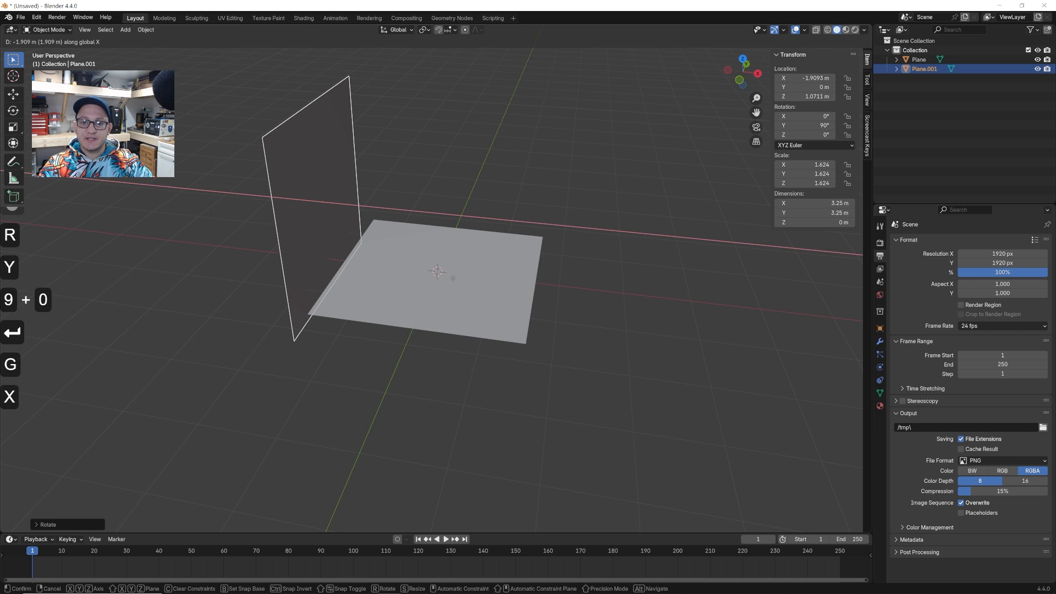
key("shift+d")
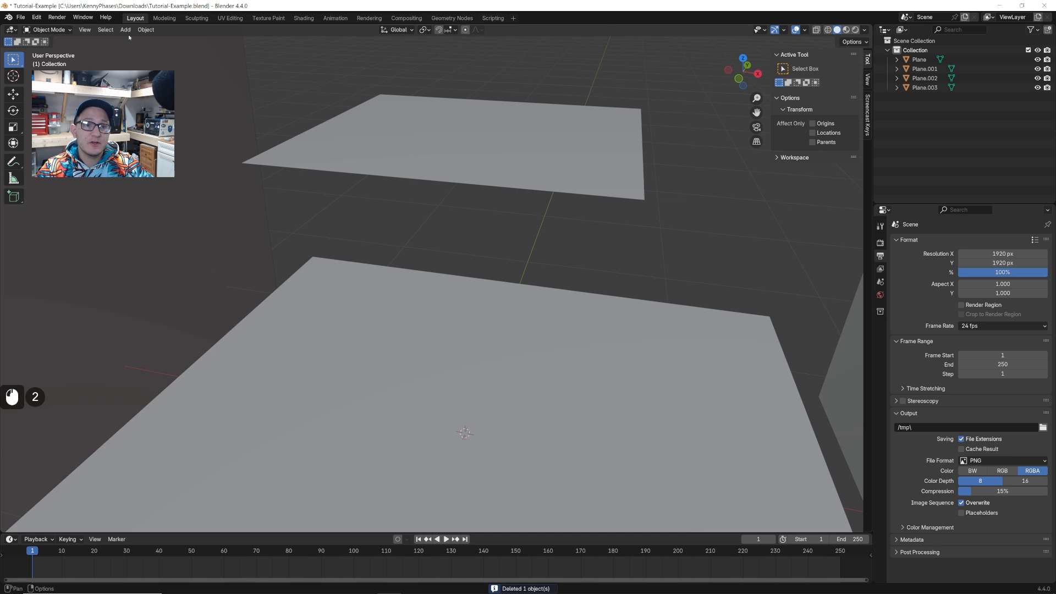
- Import import-me.webp as an image mesh plane into the scene
left_click(124, 28)
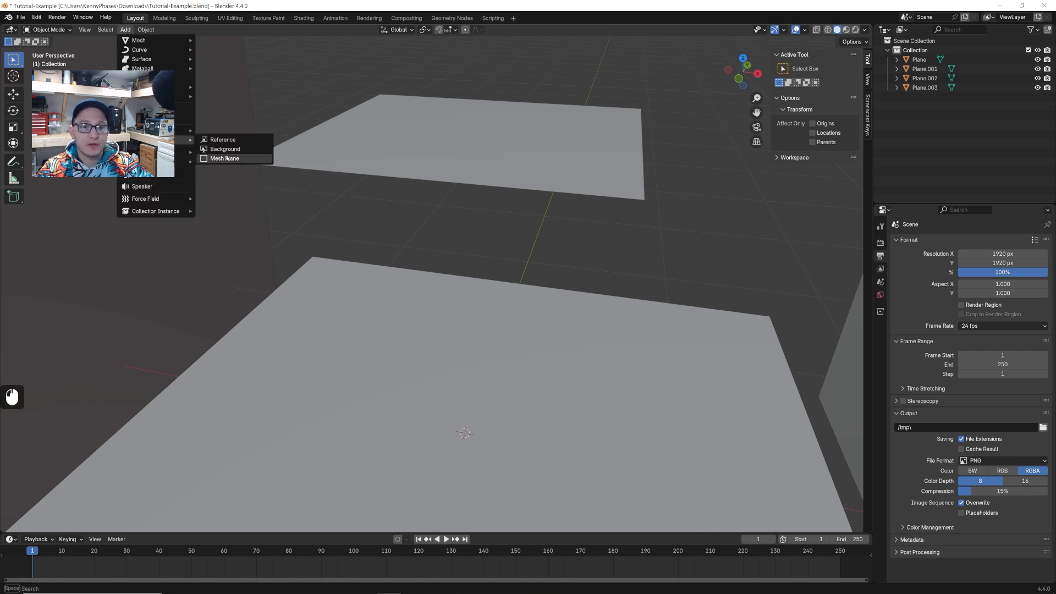
left_click(225, 158)
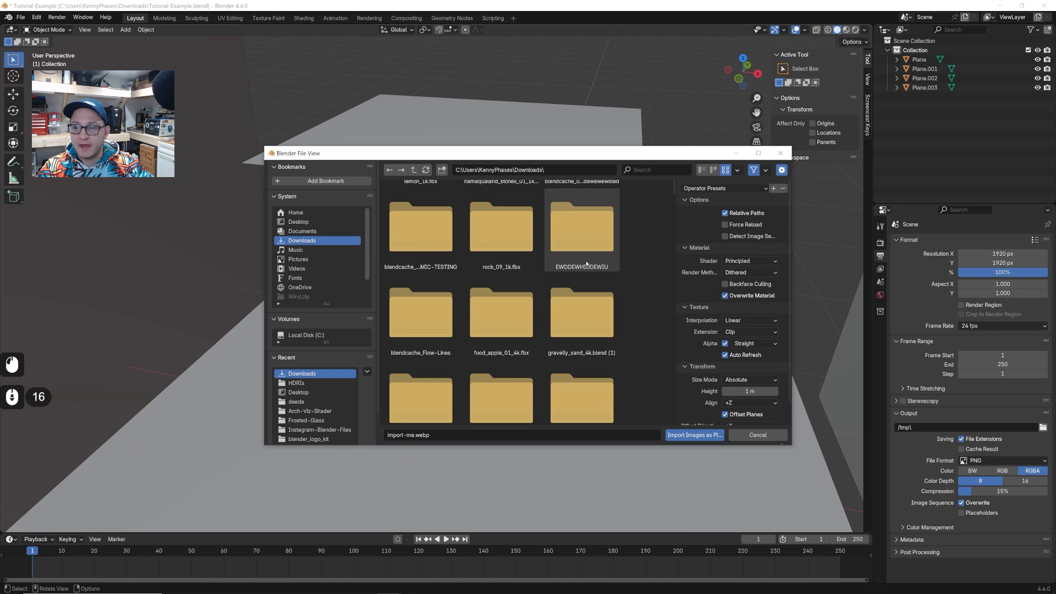
scroll("down", 3)
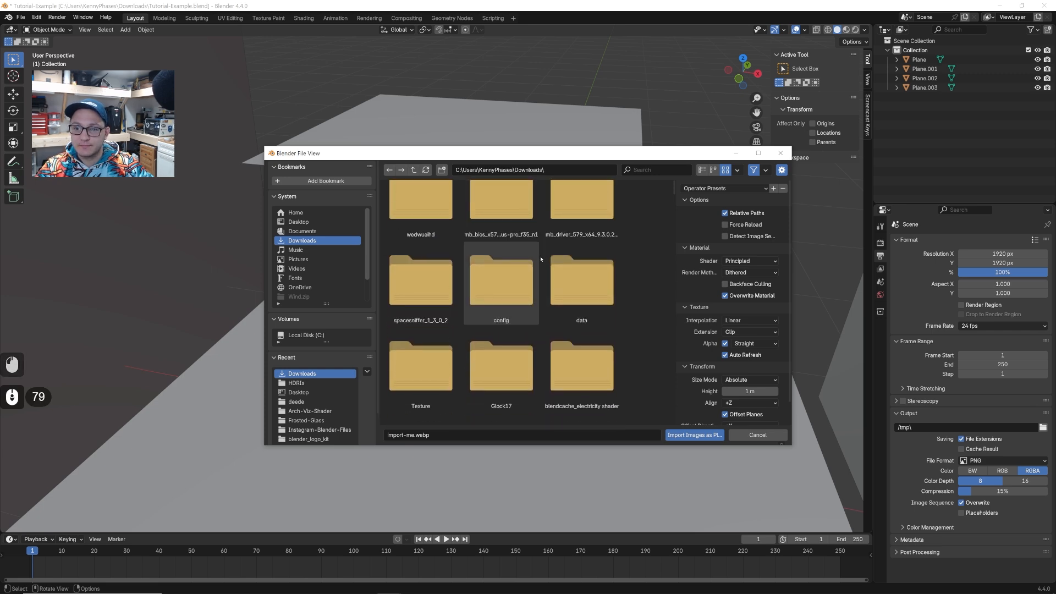
left_click(694, 434)
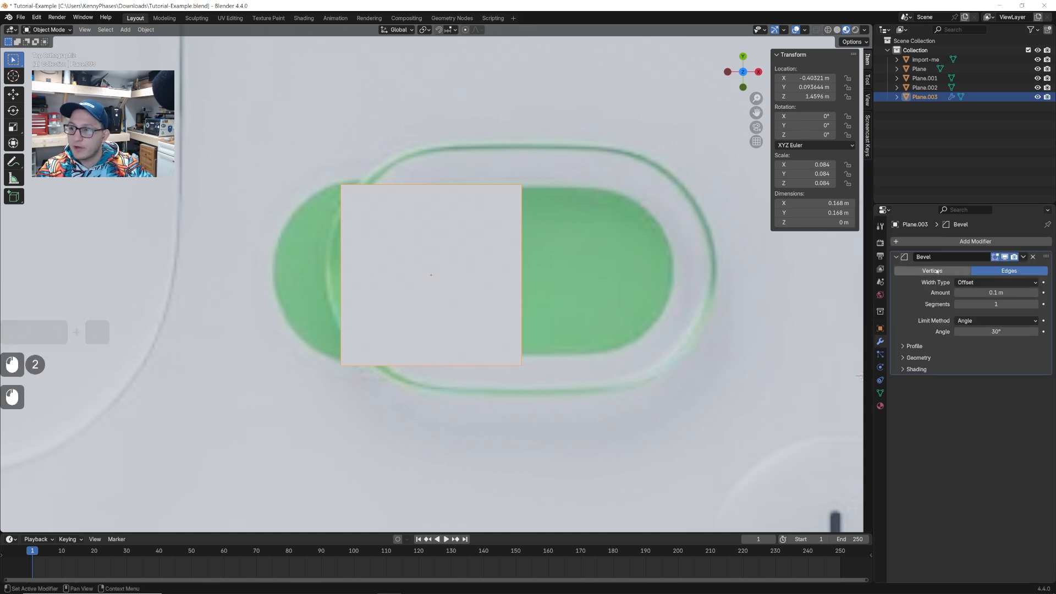
- Bevel the square's vertices with a larger amount and stretch it along X to fit the pill
left_click(931, 271)
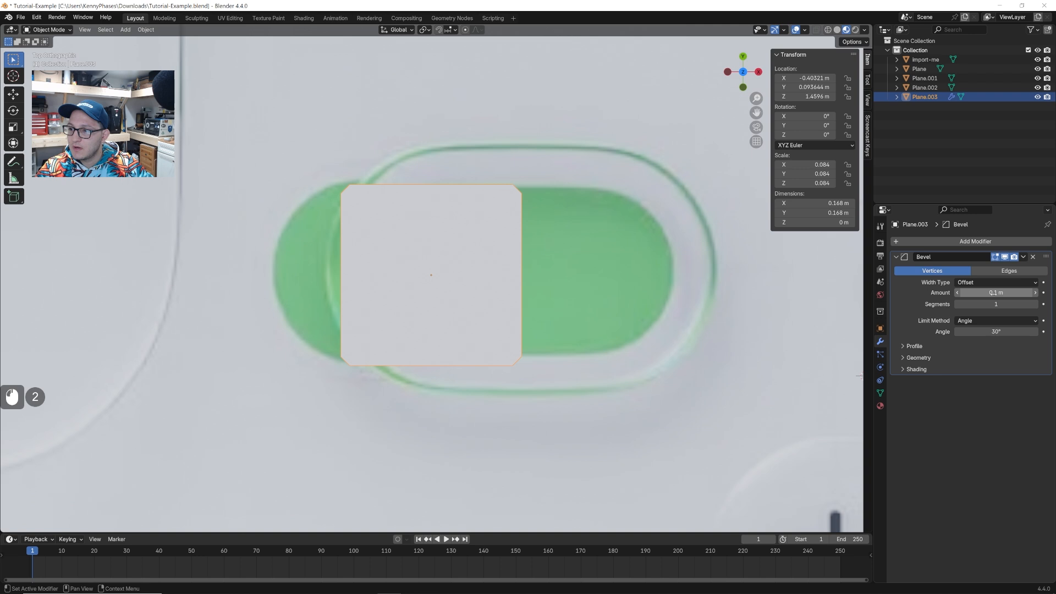
left_click_drag(970, 292, 1024, 293)
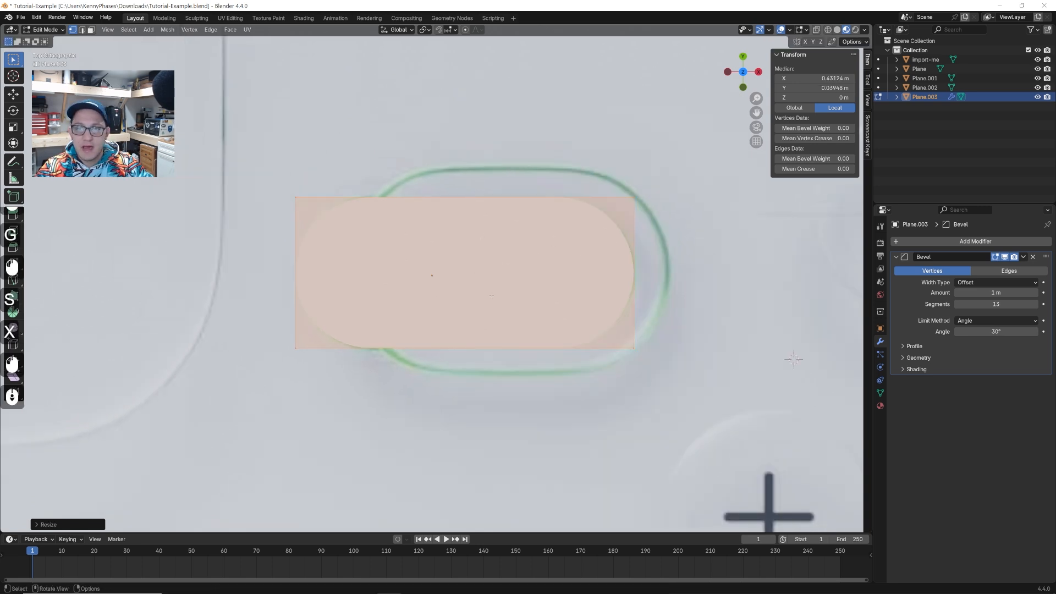
key("Tab")
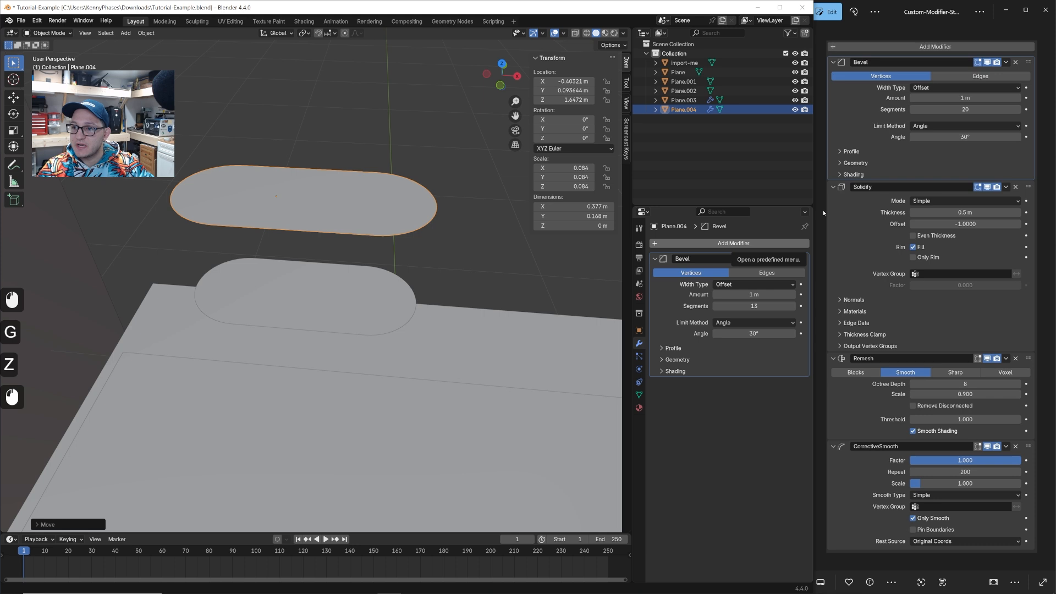
- Stack Solidify, Remesh (Smooth) and Smooth Corrective modifiers on the pill copy
left_click(653, 259)
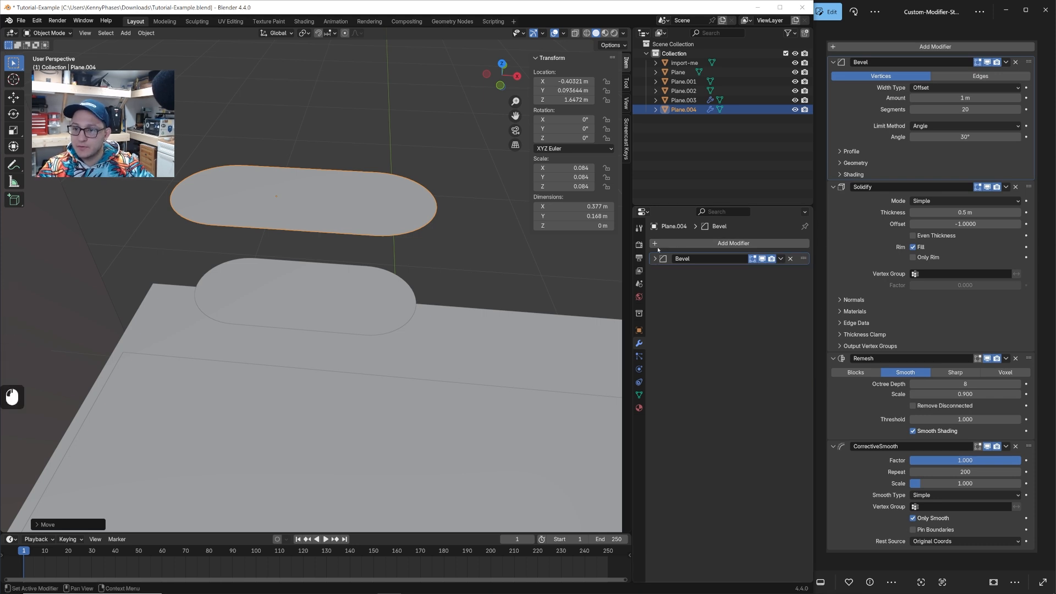
left_click(733, 243)
type("0.5 m")
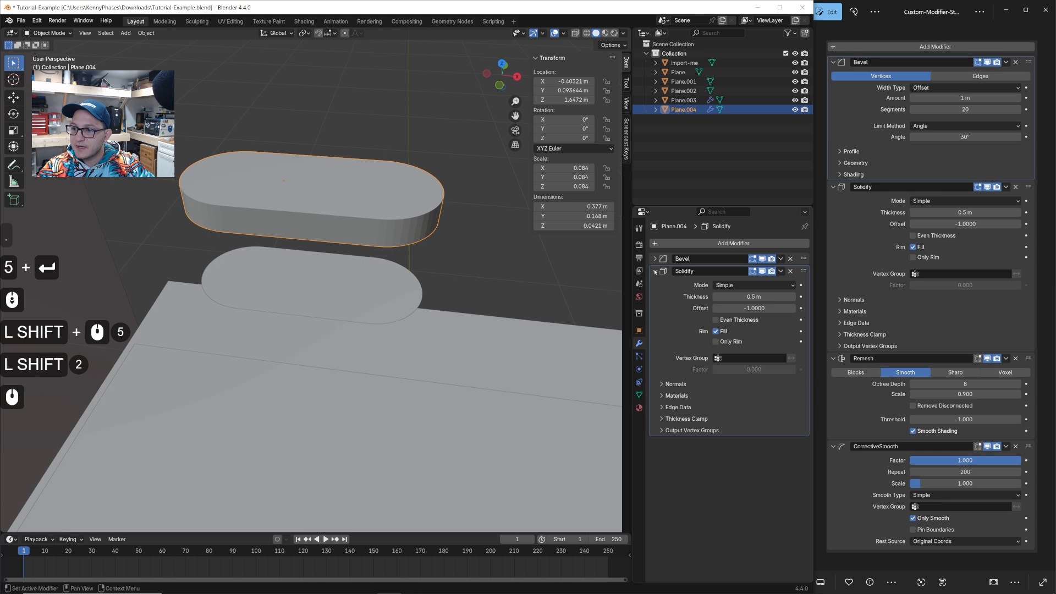
left_click(732, 244)
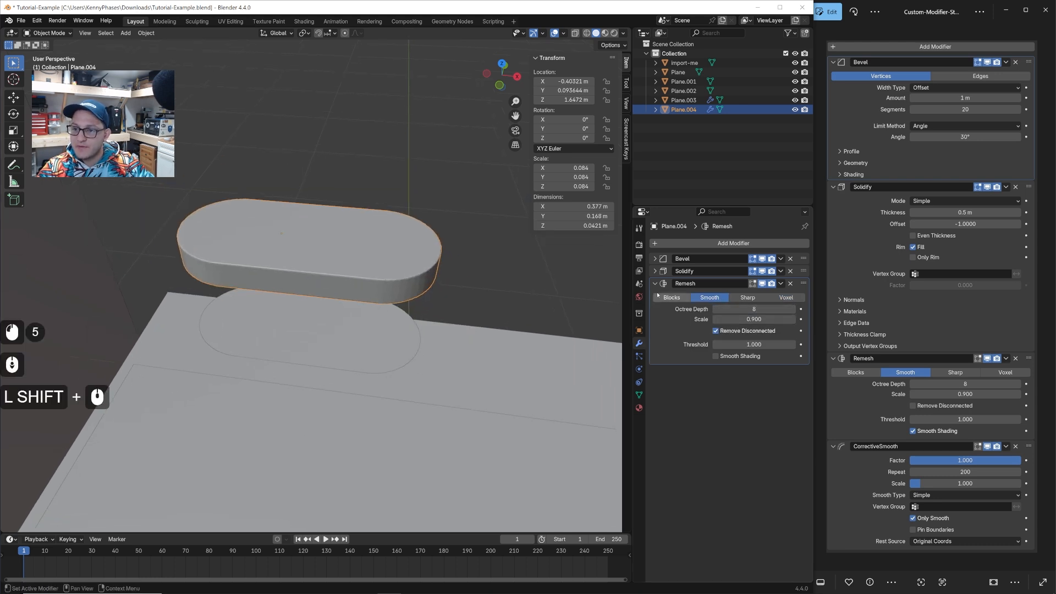
left_click(732, 243)
type("coor")
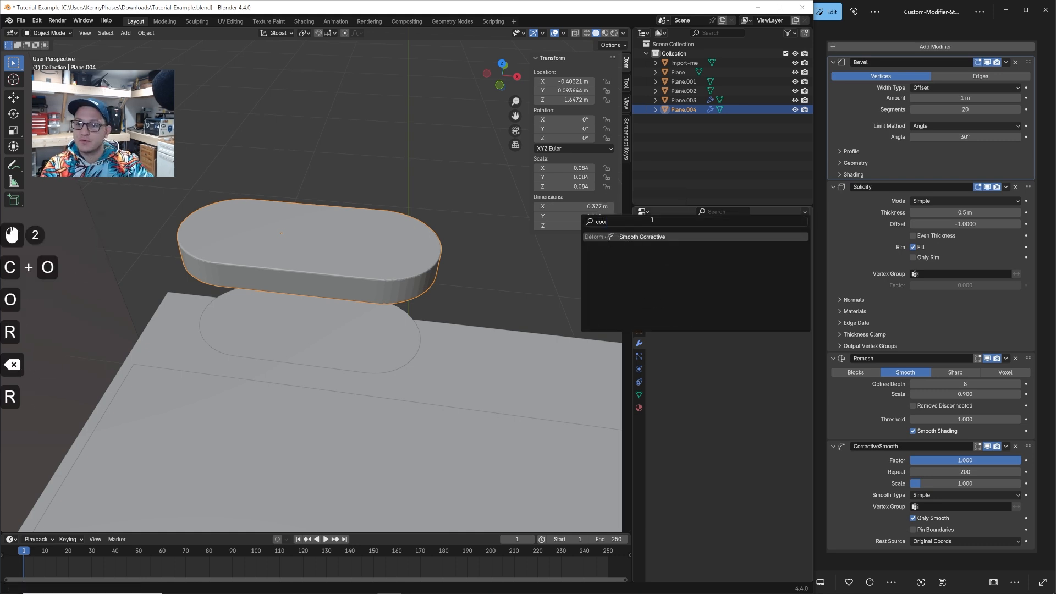
left_click(641, 236)
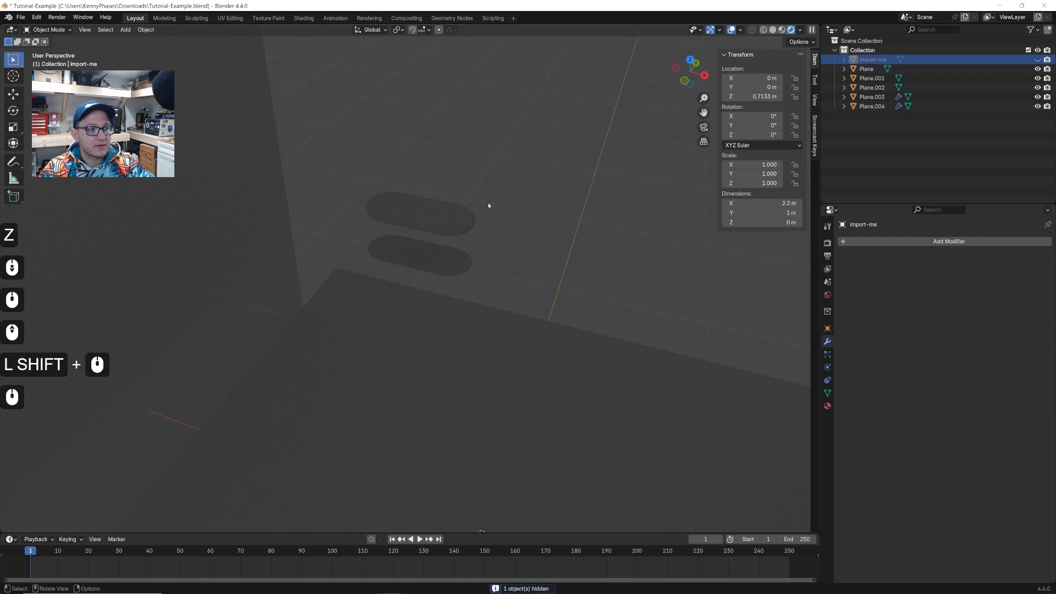
mouse_move(530, 251)
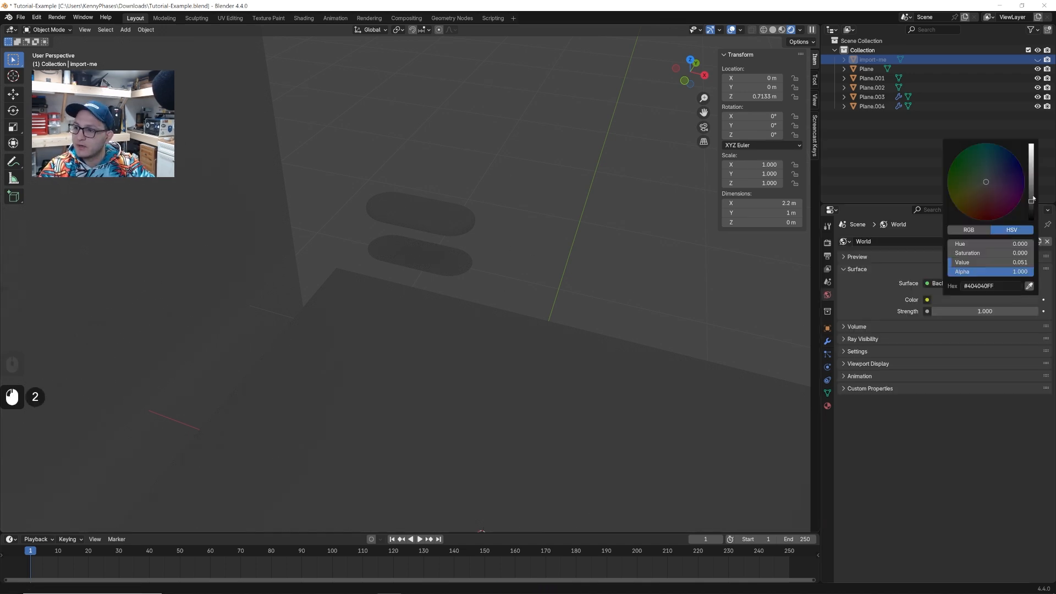
- Lower the world background colour value to darken it
left_click_drag(977, 261, 1010, 261)
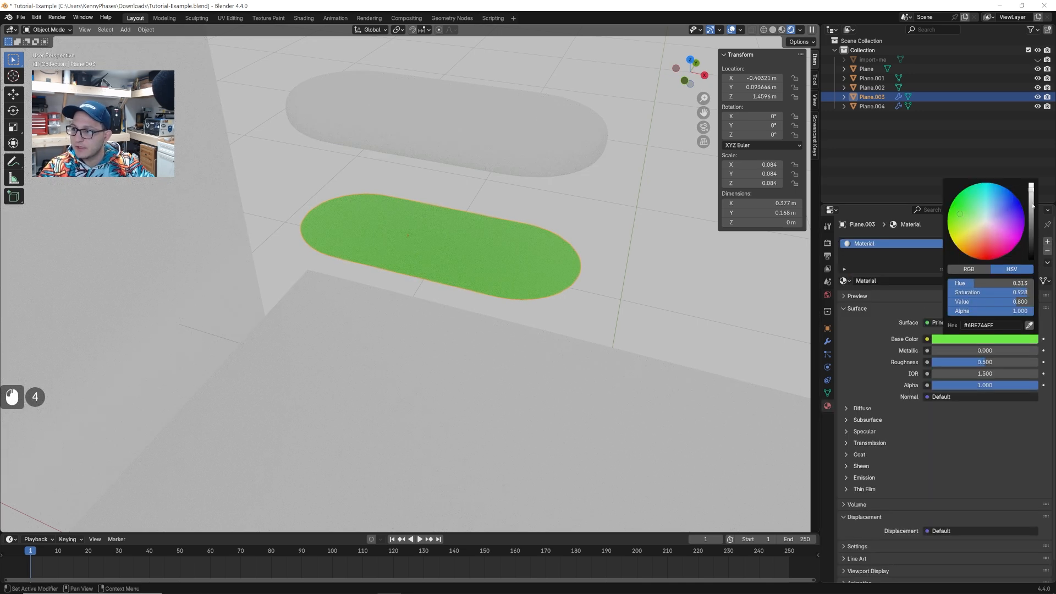
- Give the thick pill a Glass BSDF with roughness 0 and shift it partly over the green pill
left_click(539, 230)
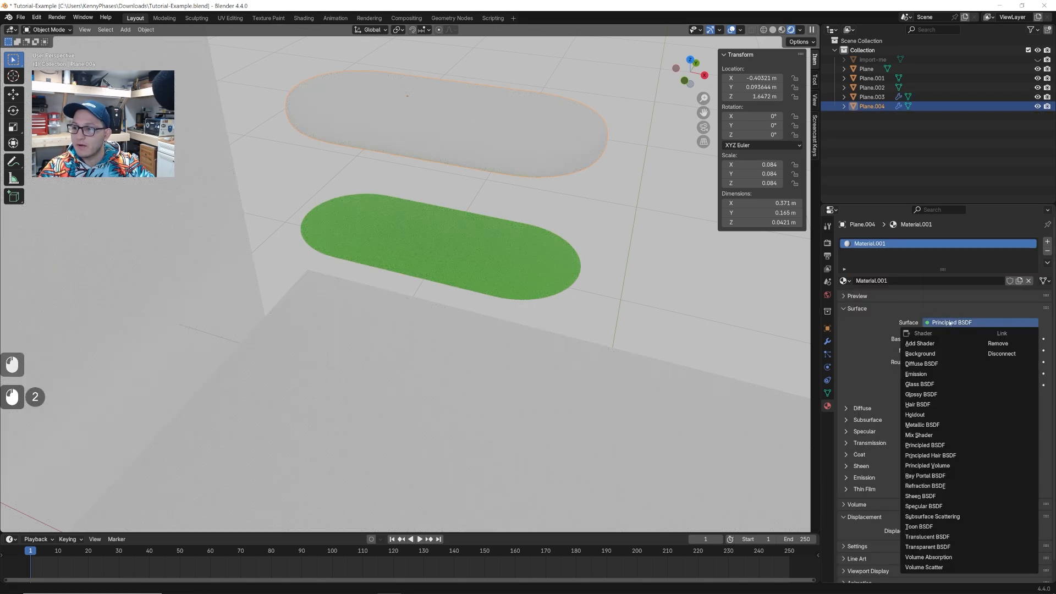
left_click(918, 384)
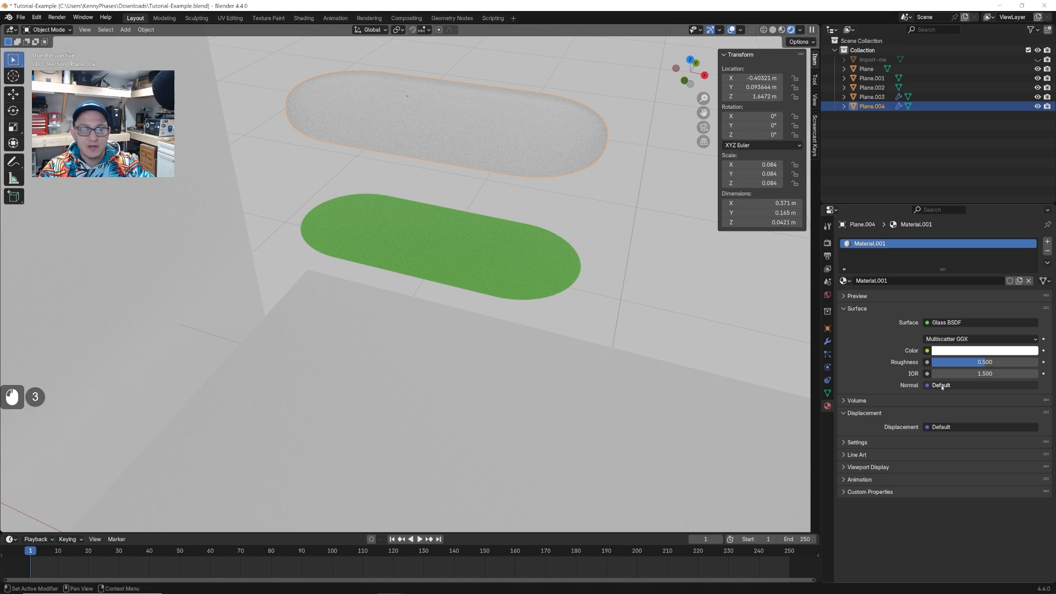
left_click_drag(977, 361, 929, 362)
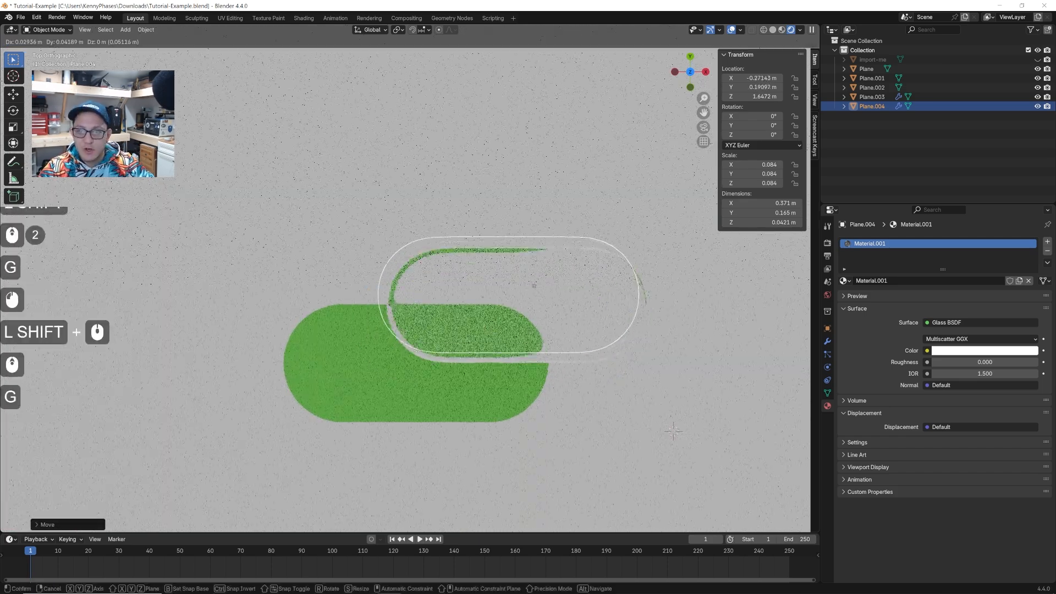
left_click_drag(536, 286, 491, 307)
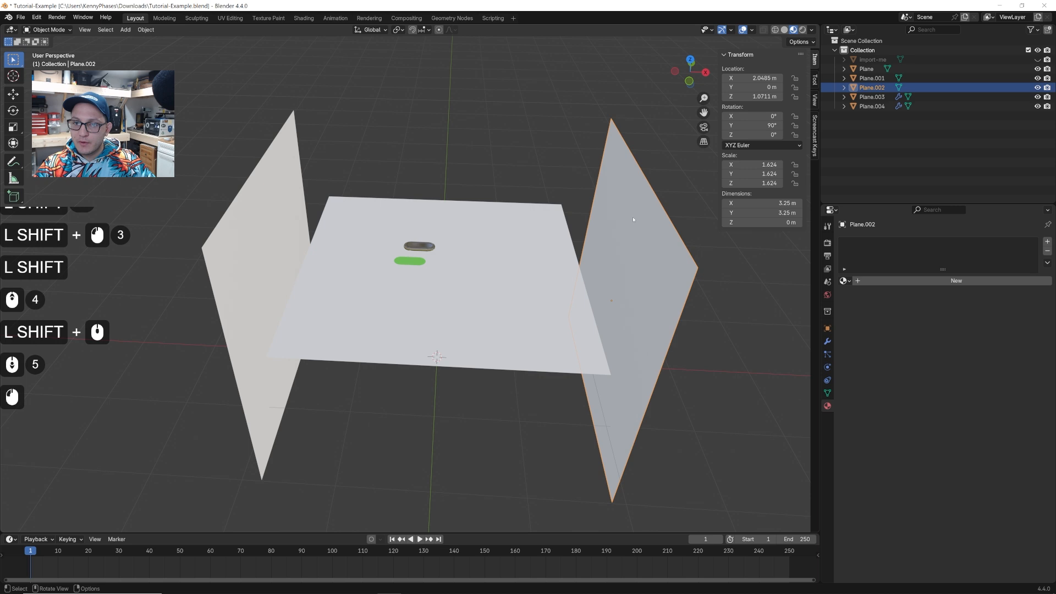
- Scale and move the wall planes outward, give the walls white materials, and select the area light
key("s")
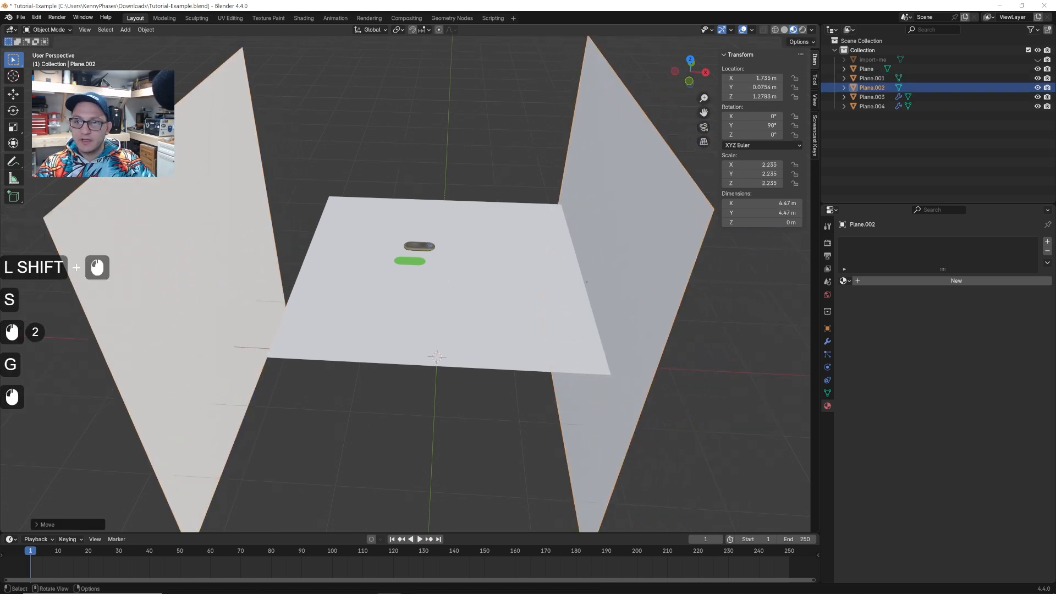
key("s")
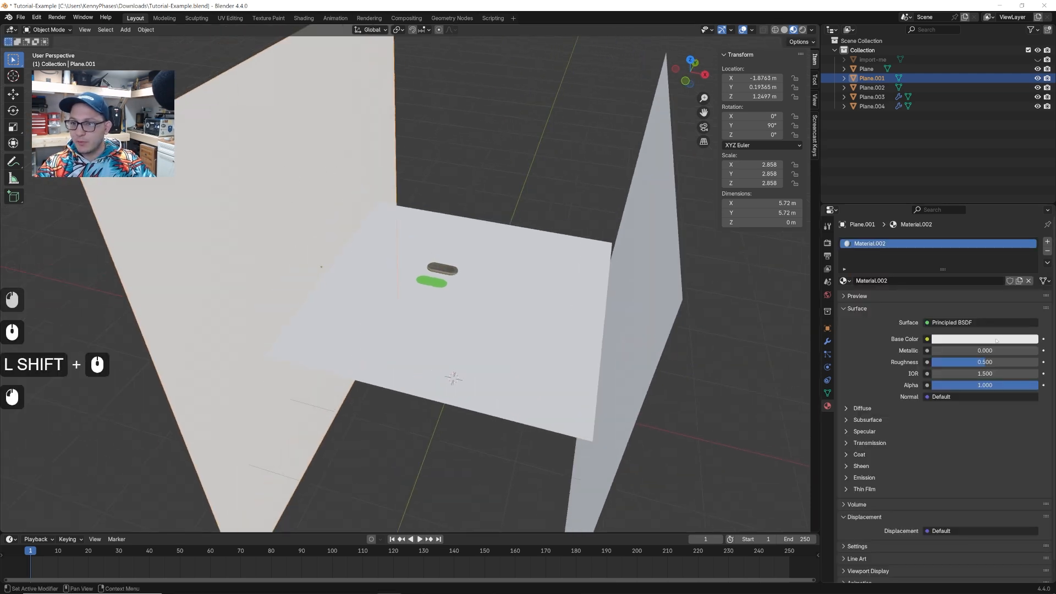
left_click(871, 88)
type("a")
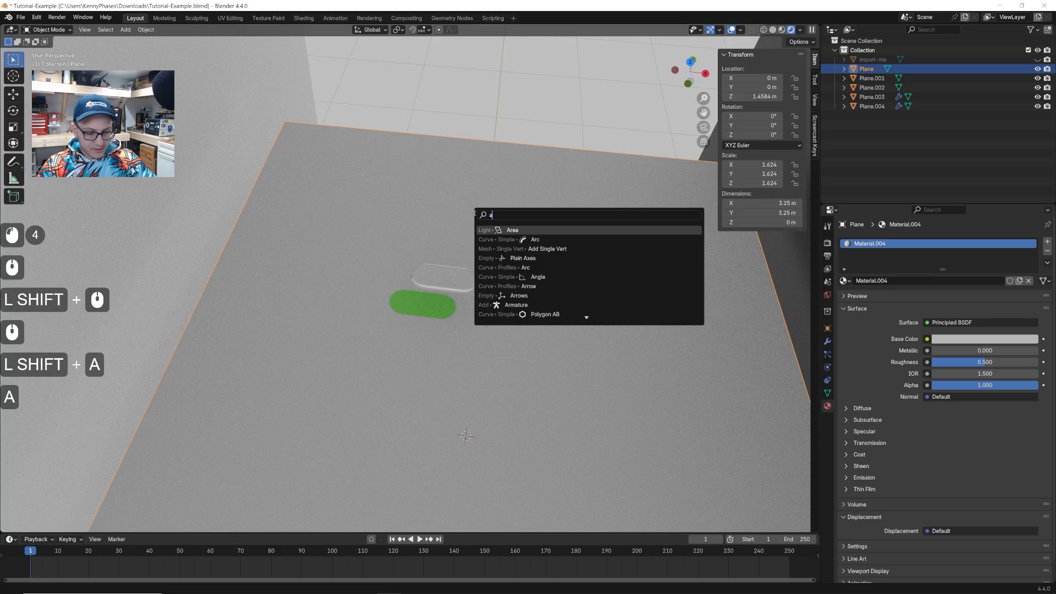
left_click(511, 230)
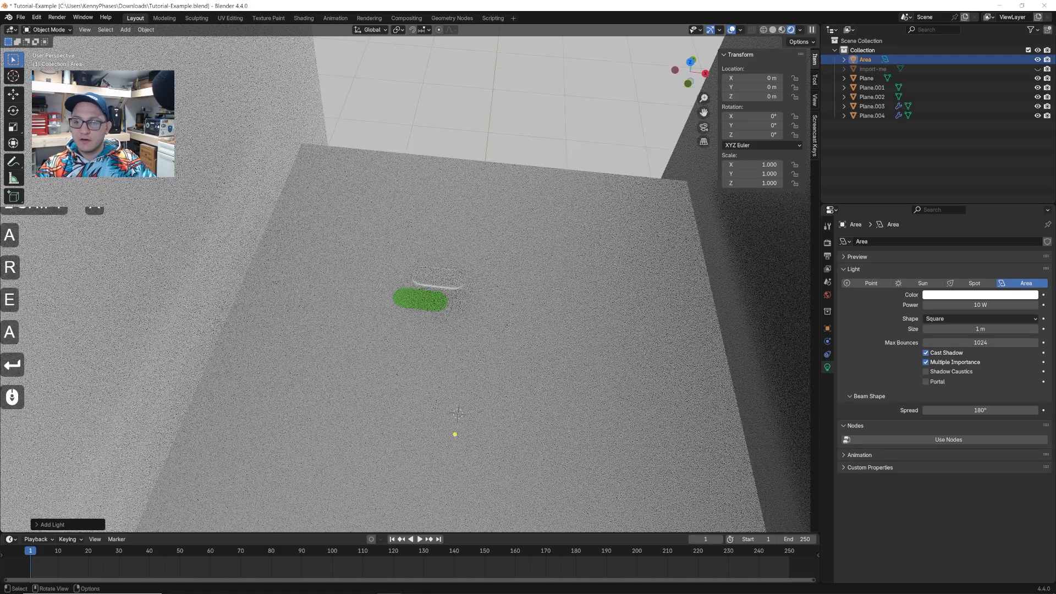
- Set the area light's power to 500 W
left_click(979, 305)
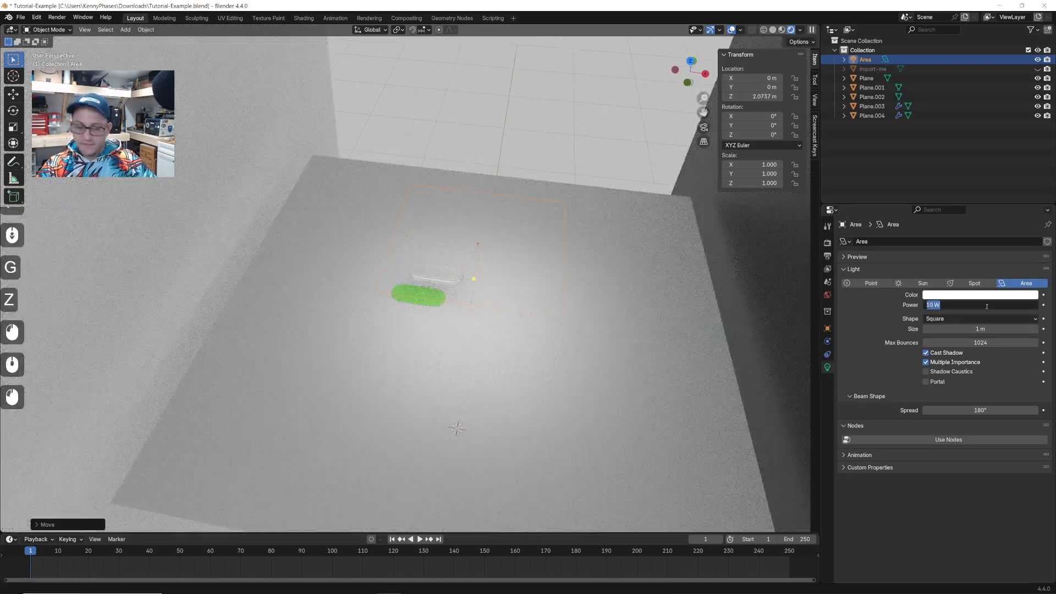
type("500")
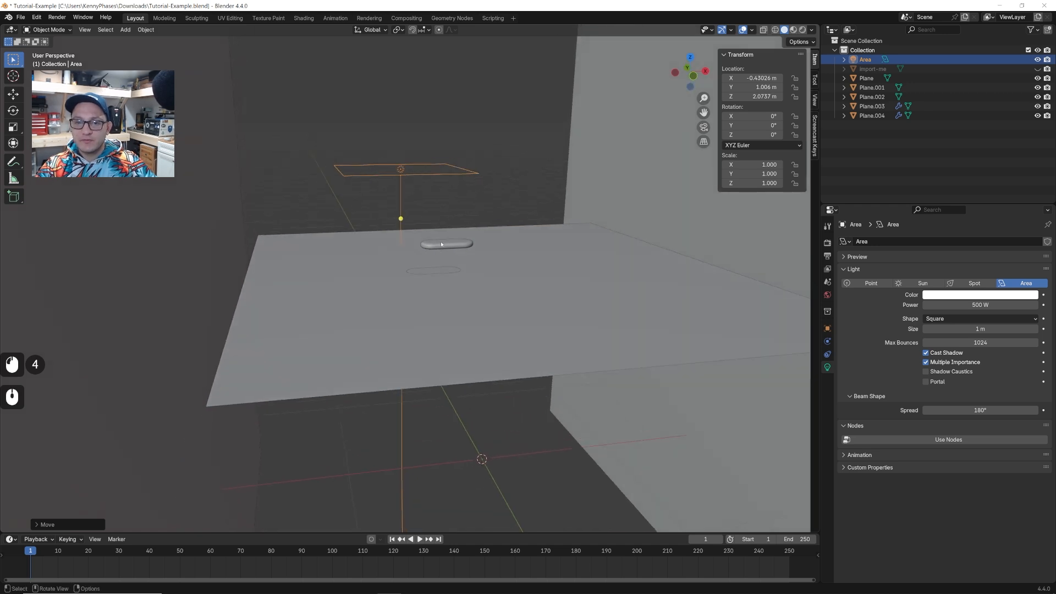
- Tilt the area light toward the glass pill and stretch it non-uniformly above it
left_click_drag(472, 270, 457, 242)
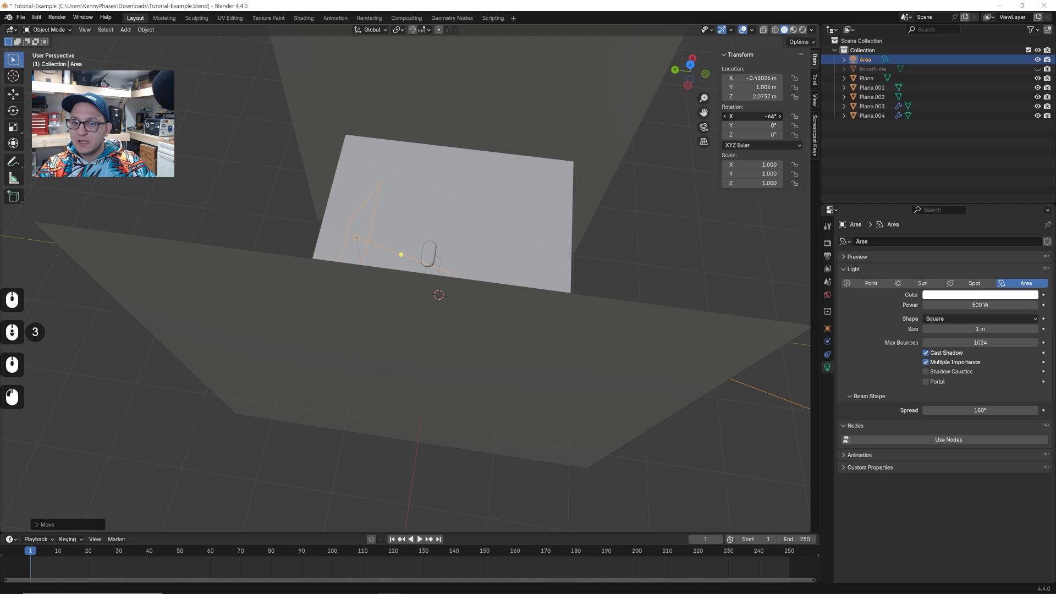
left_click_drag(438, 270, 492, 202)
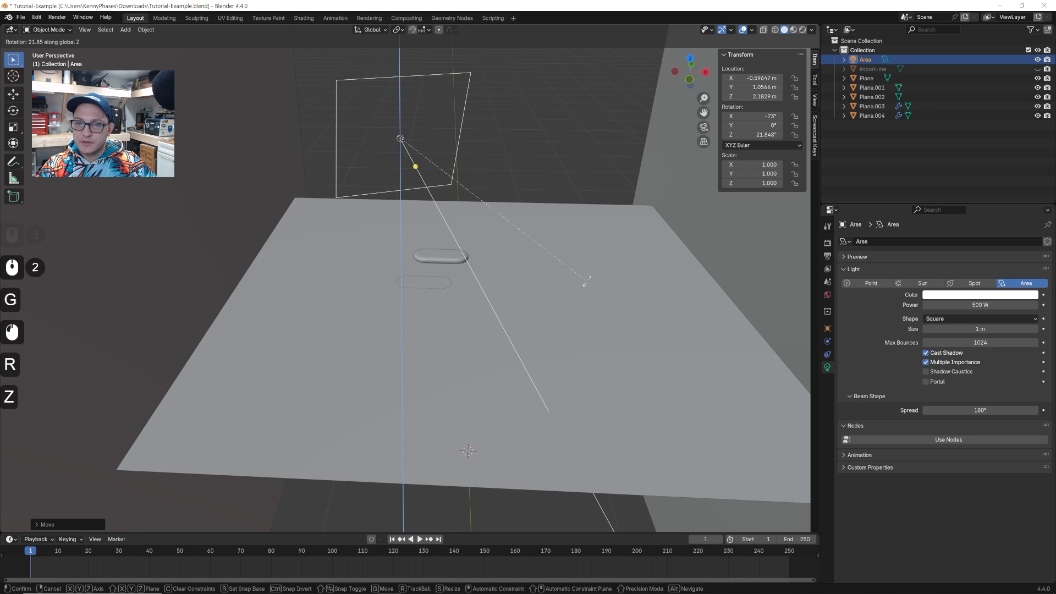
key("s")
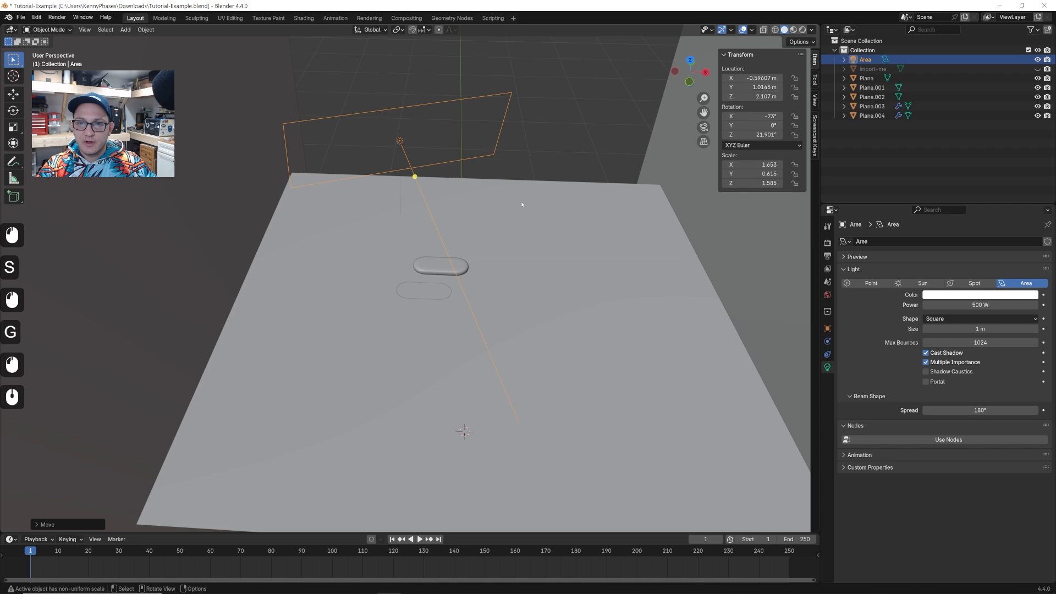
left_click(793, 28)
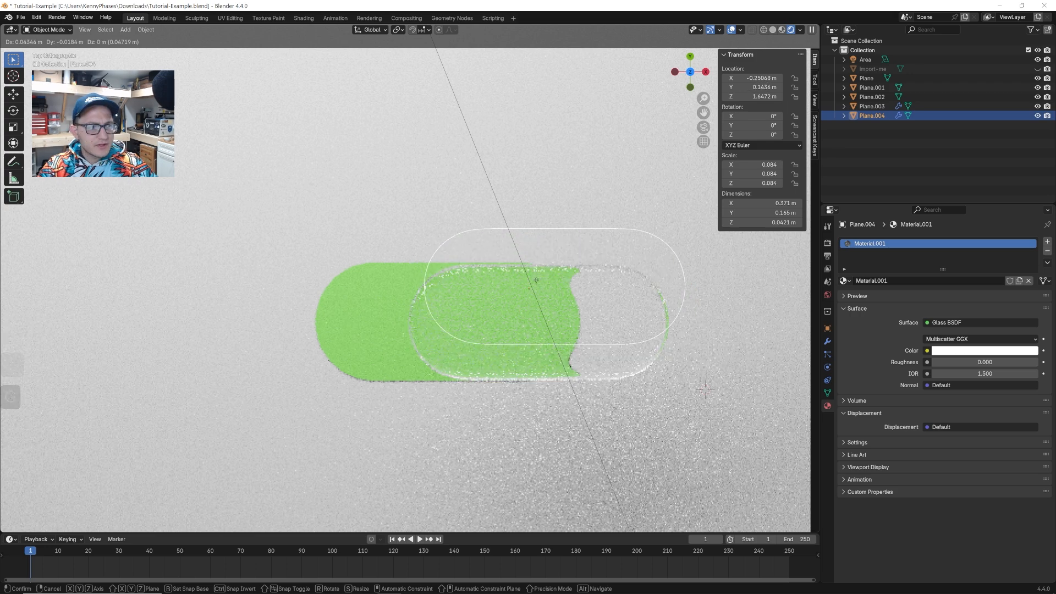
- Stretch half the pill's vertices along Y in Edit Mode to make the lens taller
key("Tab")
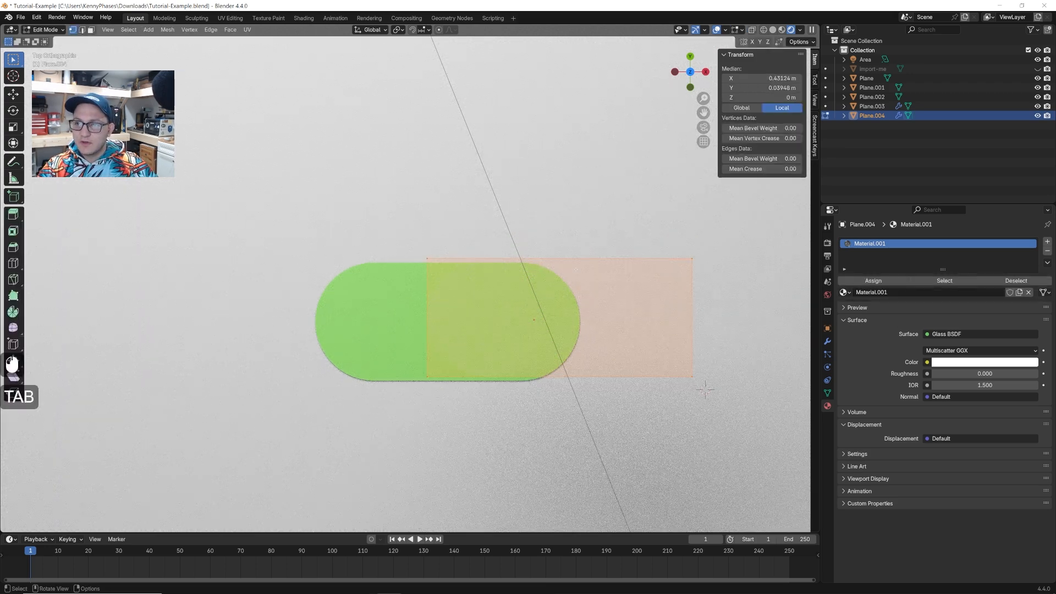
key("Tab")
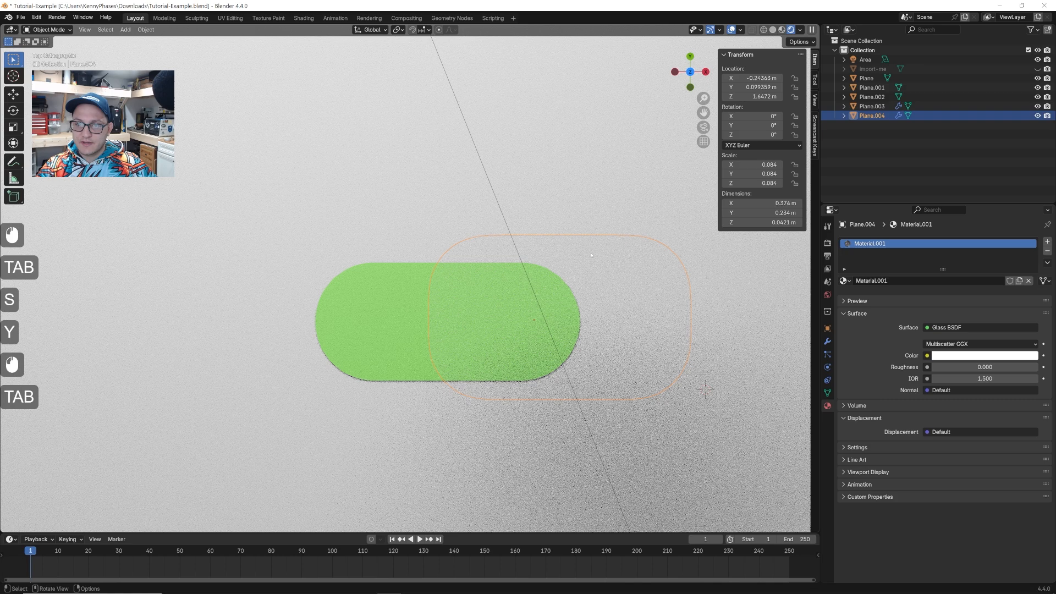
key("Tab")
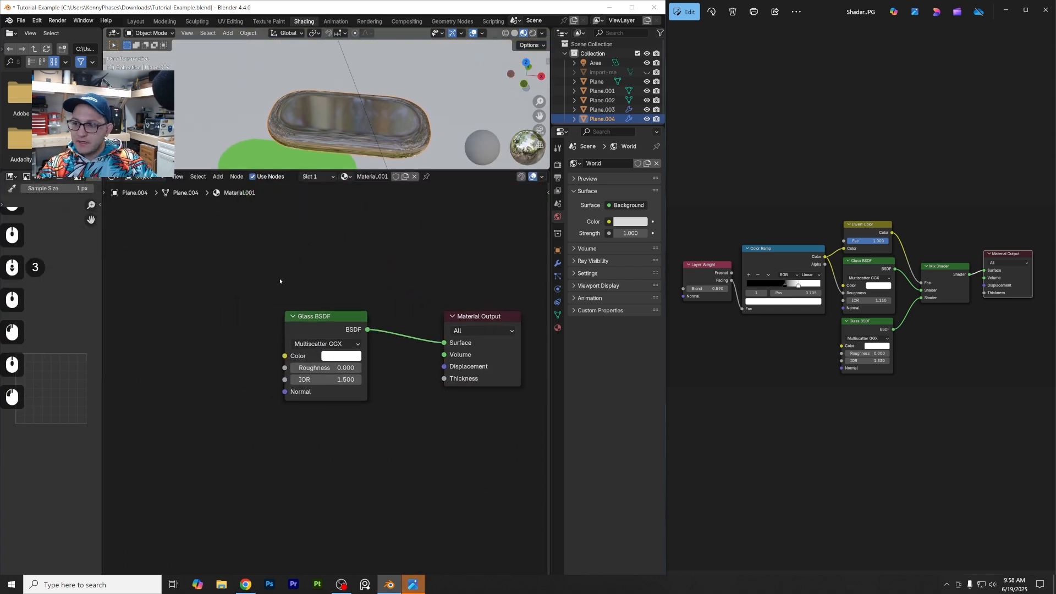
- Duplicate the Glass BSDF and add Mix Shader, Color Ramp and Layer Weight nodes to blend them
left_click_drag(325, 316, 328, 341)
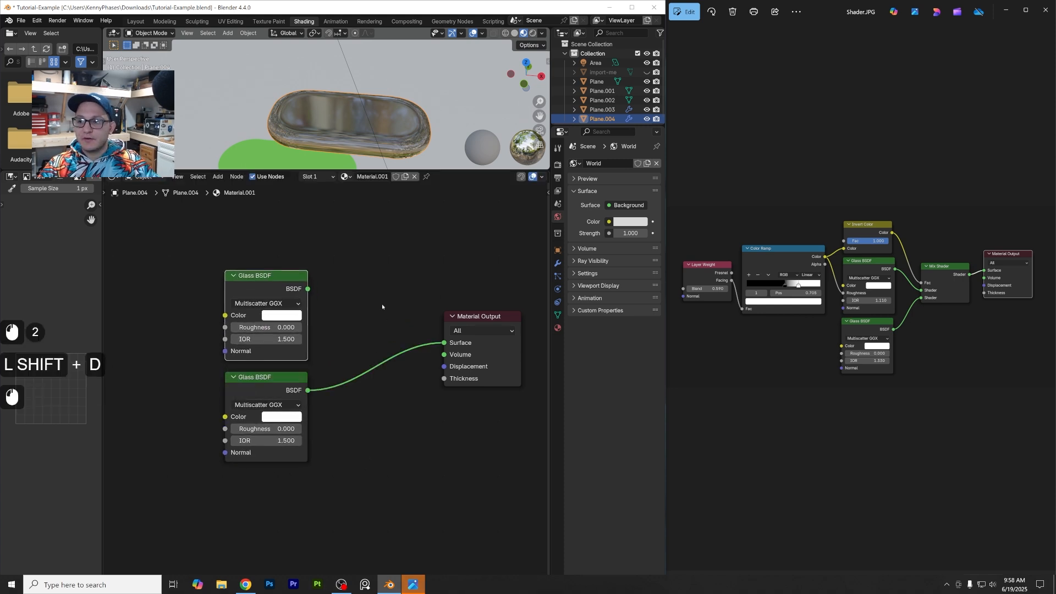
type("mix")
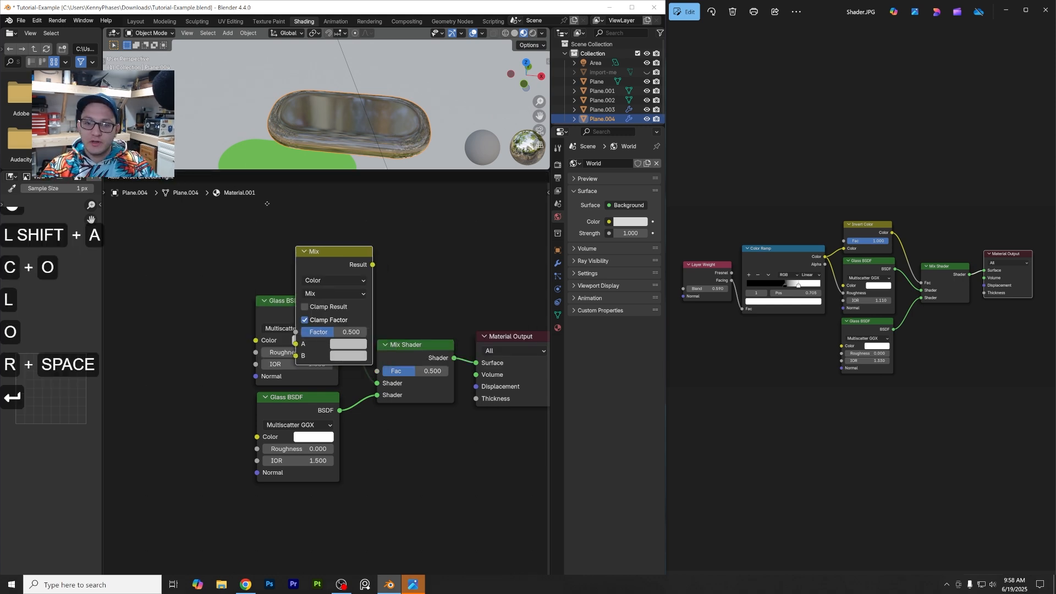
type("color")
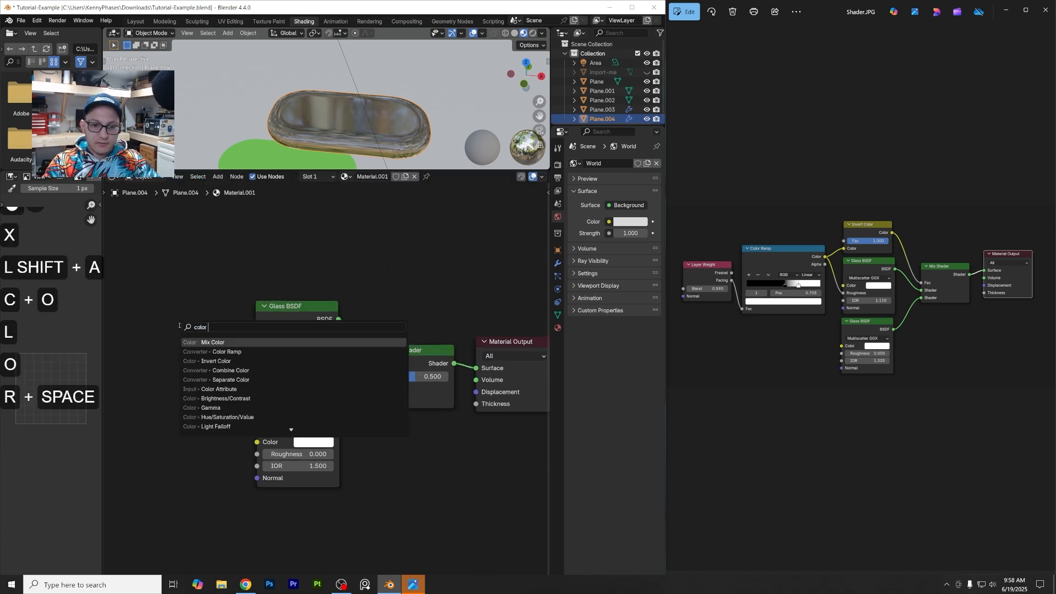
left_click(211, 352)
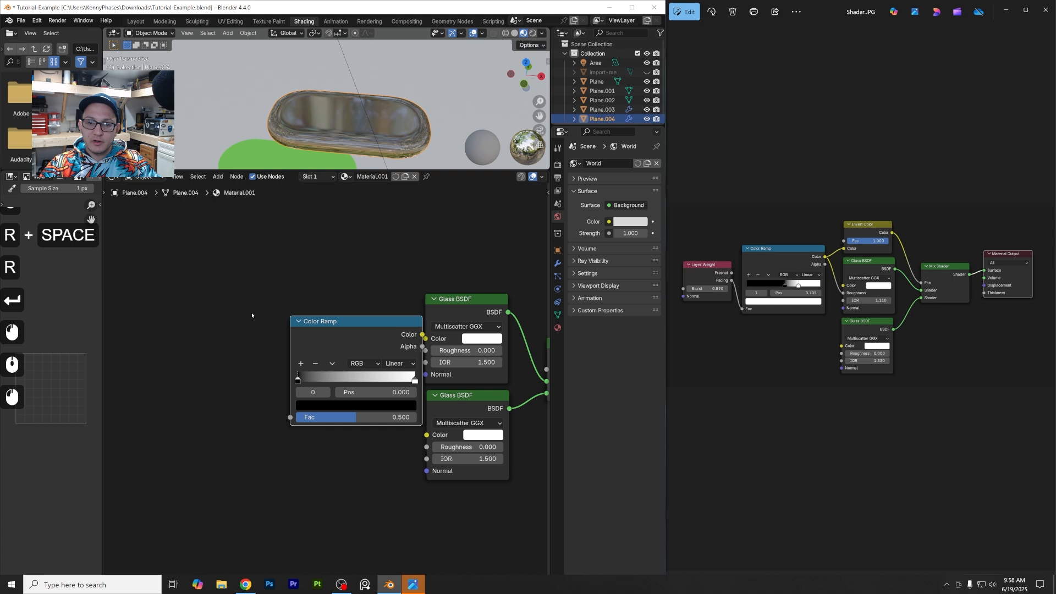
type("layer")
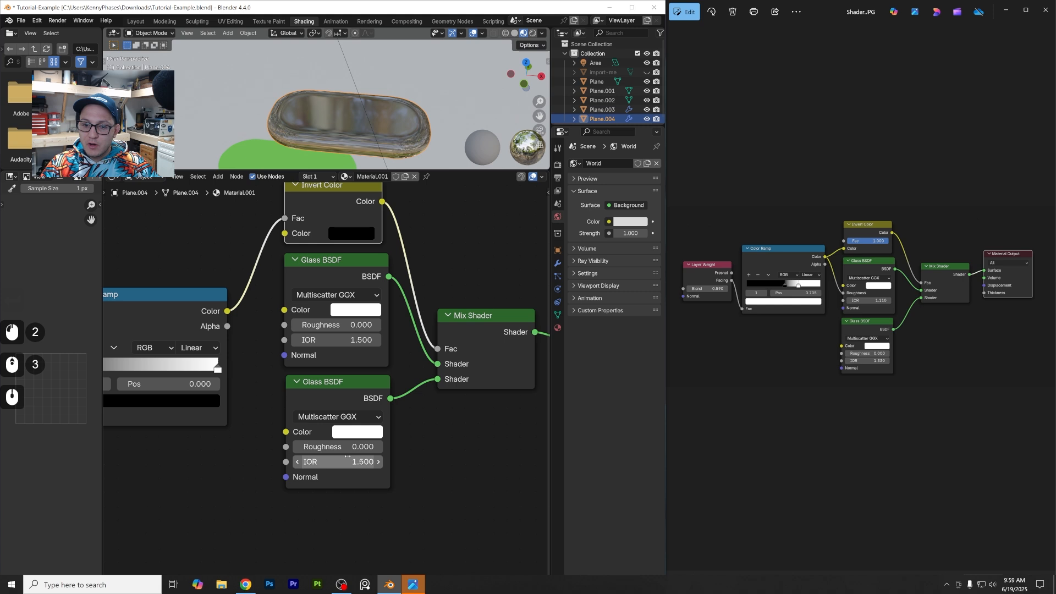
- Set one Glass BSDF's IOR to 1.3
type("1.33")
left_click(337, 339)
type("1.100")
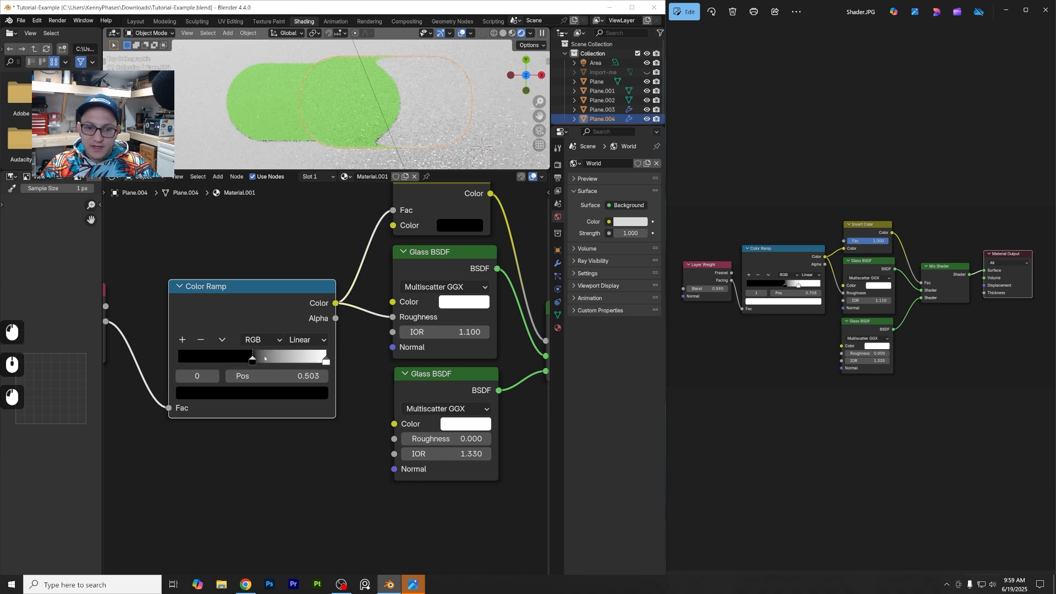
- Slide the Color Ramp stop to 0.617 so the pill's glass edge refracts the green shape
left_click_drag(253, 360, 301, 361)
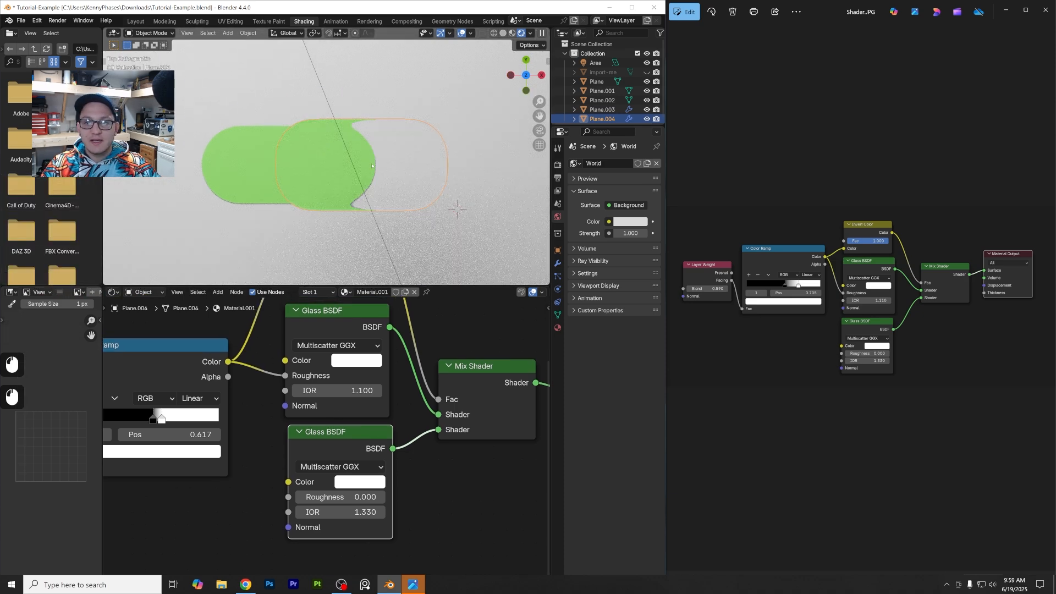
left_click(135, 21)
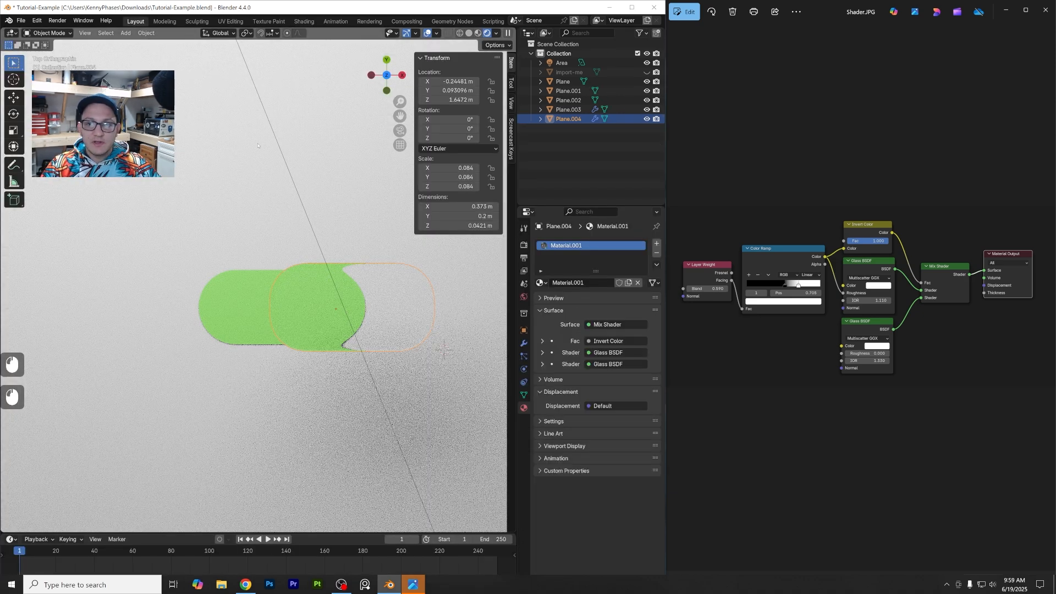
- Load the finished Liquid-Glass.blend scene with glass pills over the green and blue bars
key("shift")
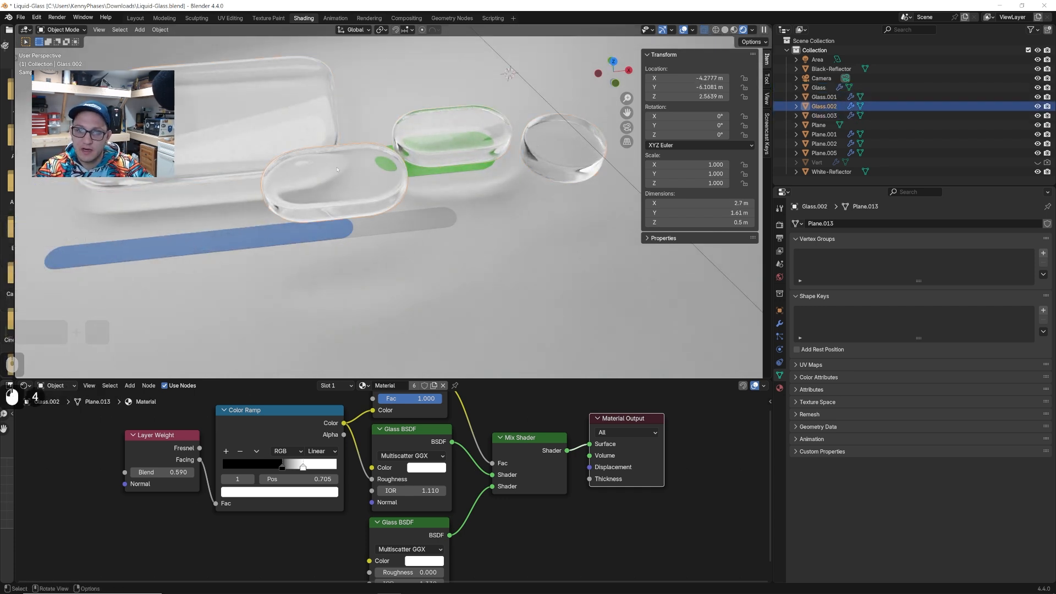
key("Tab")
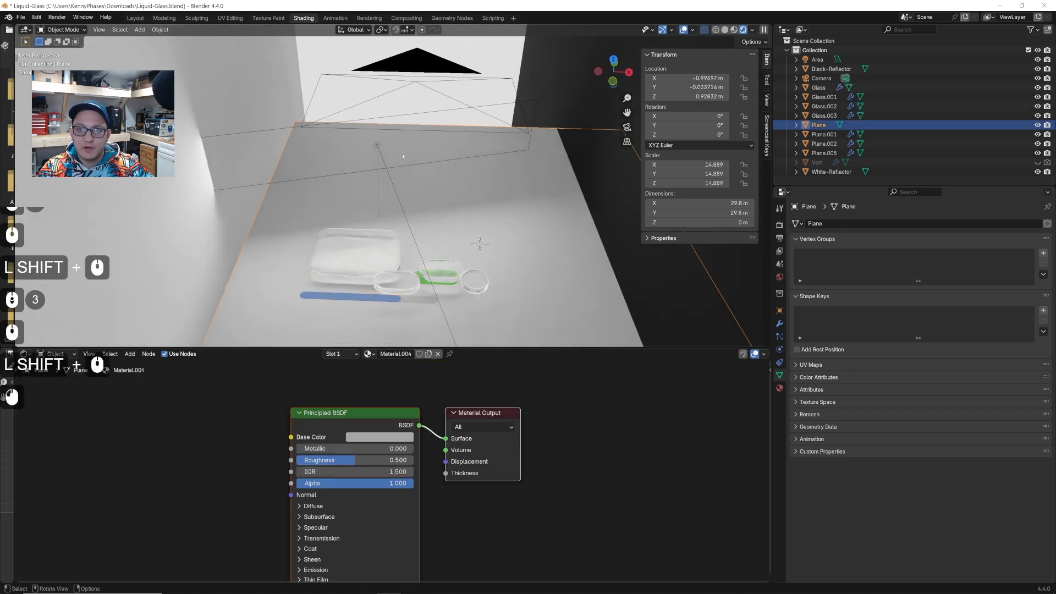
left_click(817, 60)
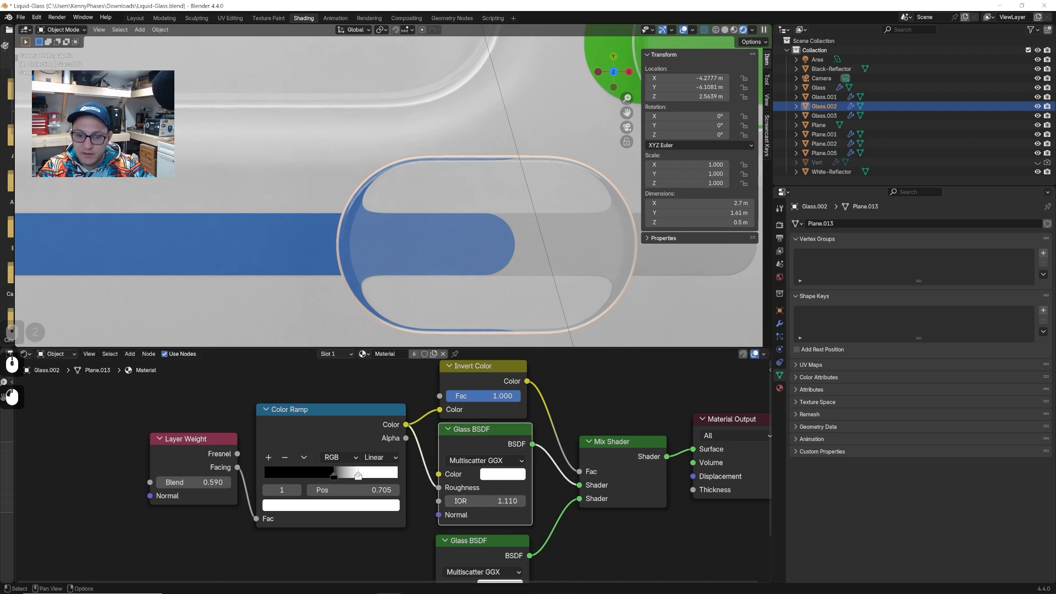
- Strengthen Glass.002's Layer Weight blend and move its Color Ramp stop to 0.889
left_click_drag(356, 473, 293, 473)
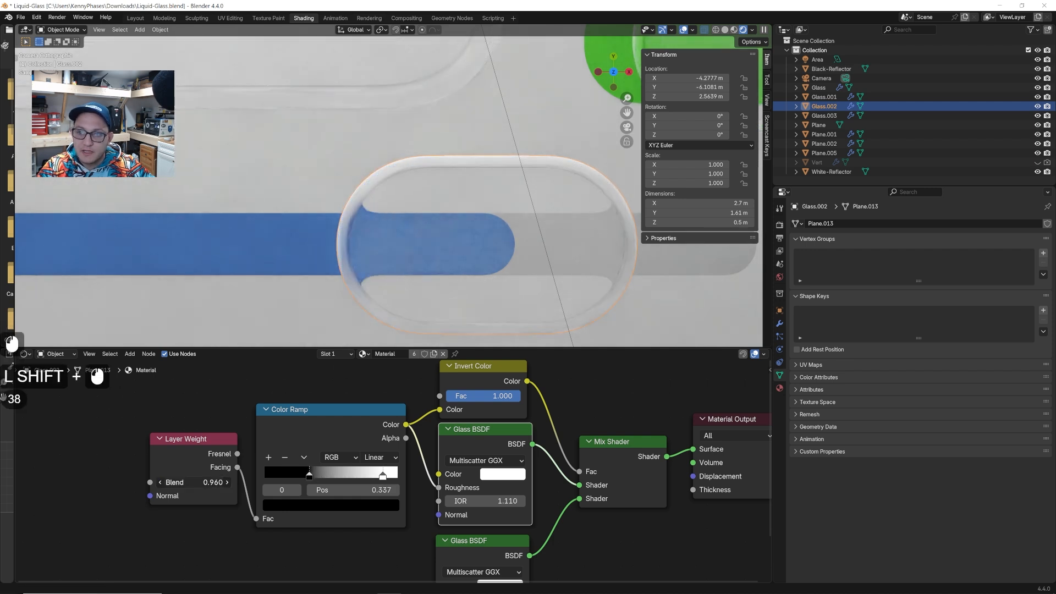
left_click_drag(193, 482, 209, 482)
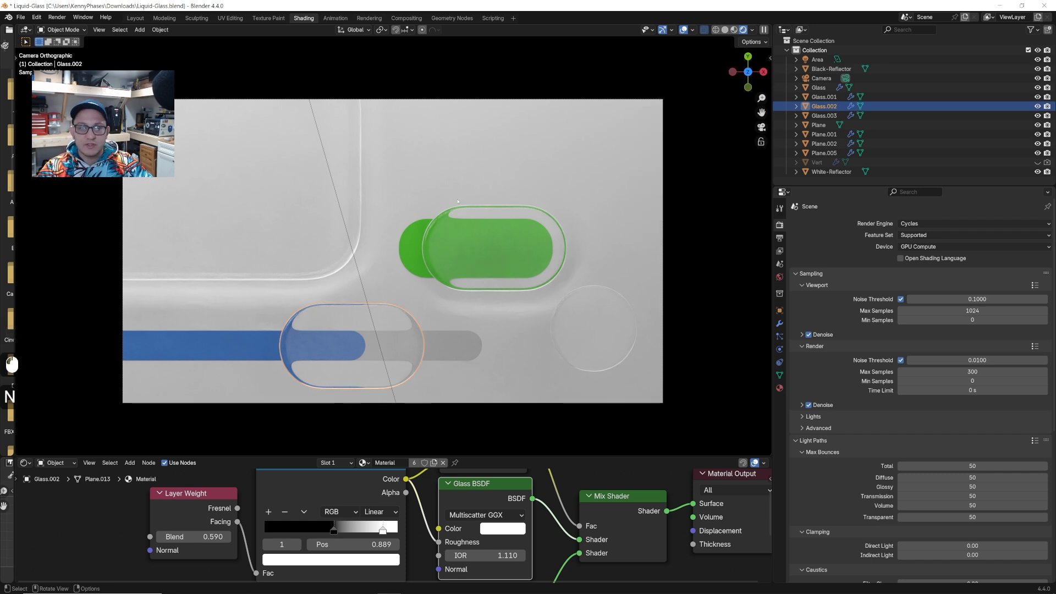
mouse_move(480, 241)
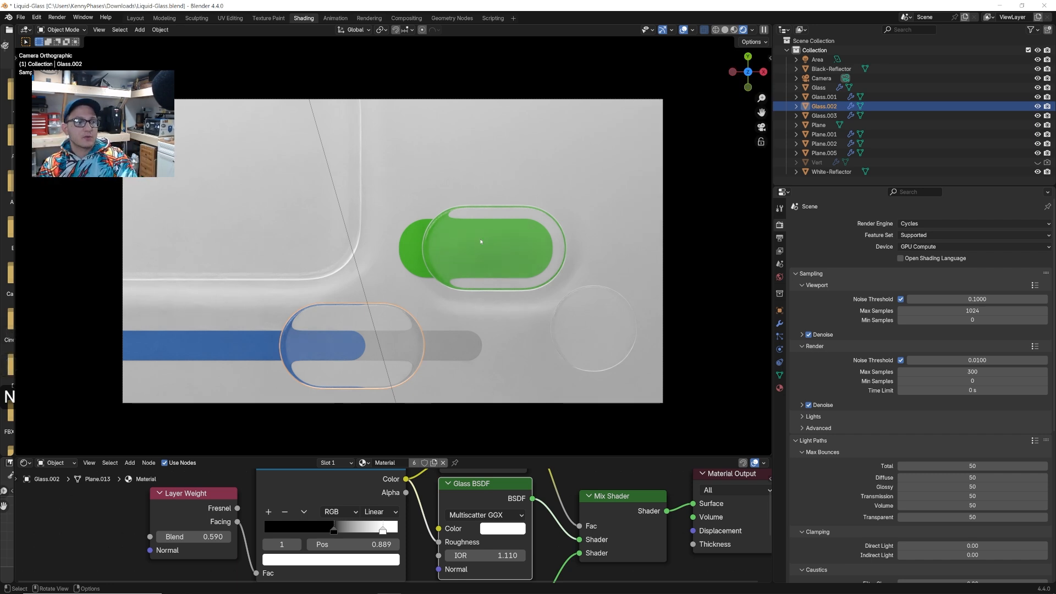